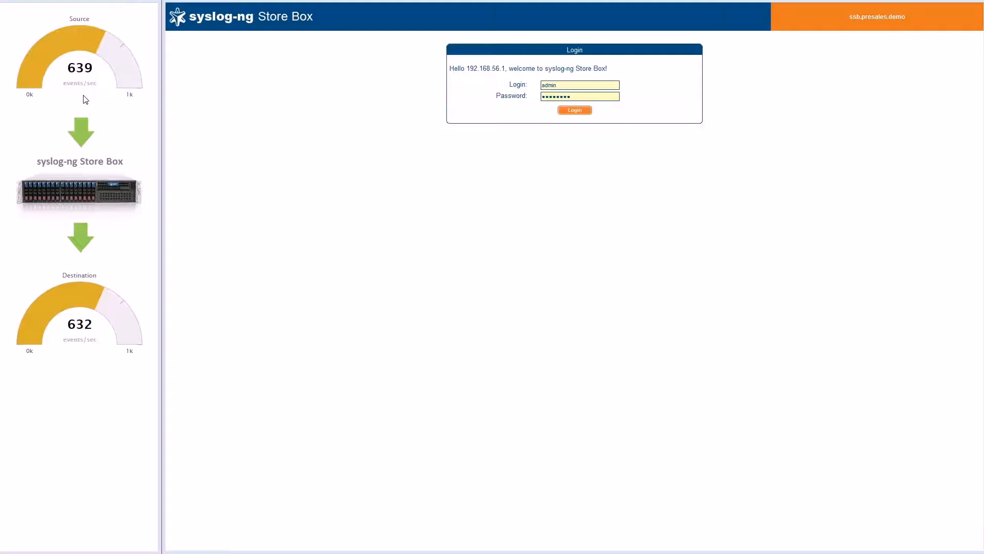
pyautogui.moveTo(78, 100)
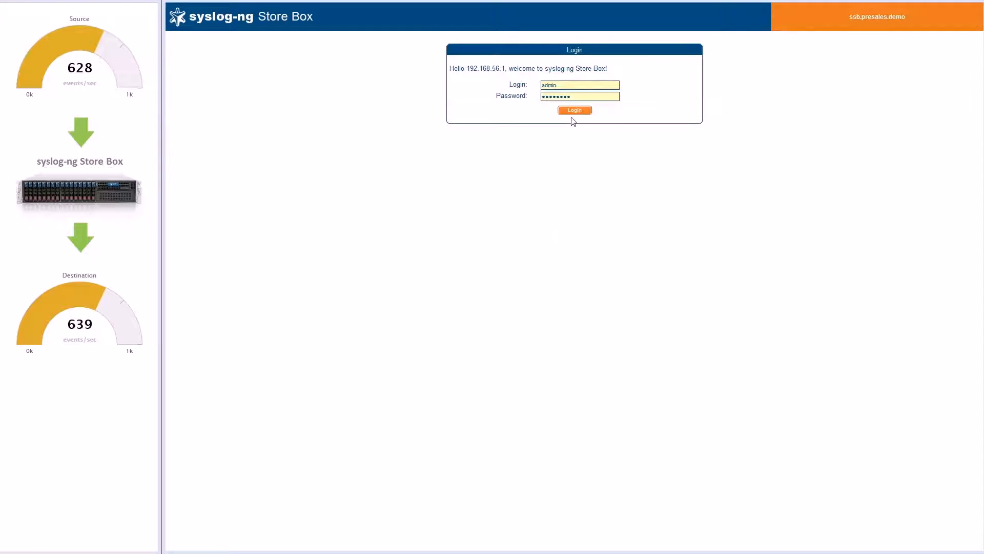
# - Log in as admin and show the Log sources list with legacy, tcp, tls and tcp_legacy
pyautogui.click(574, 110)
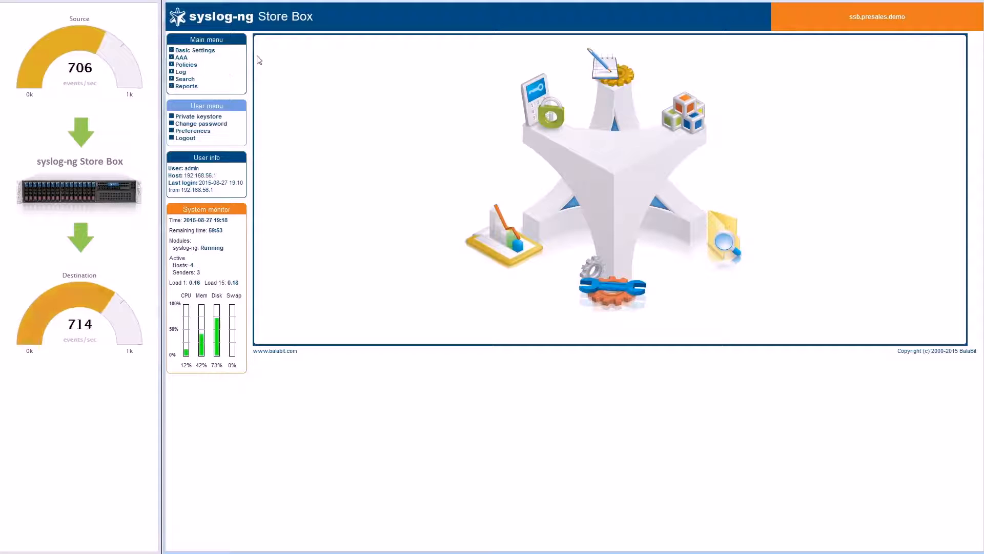
pyautogui.moveTo(226, 74)
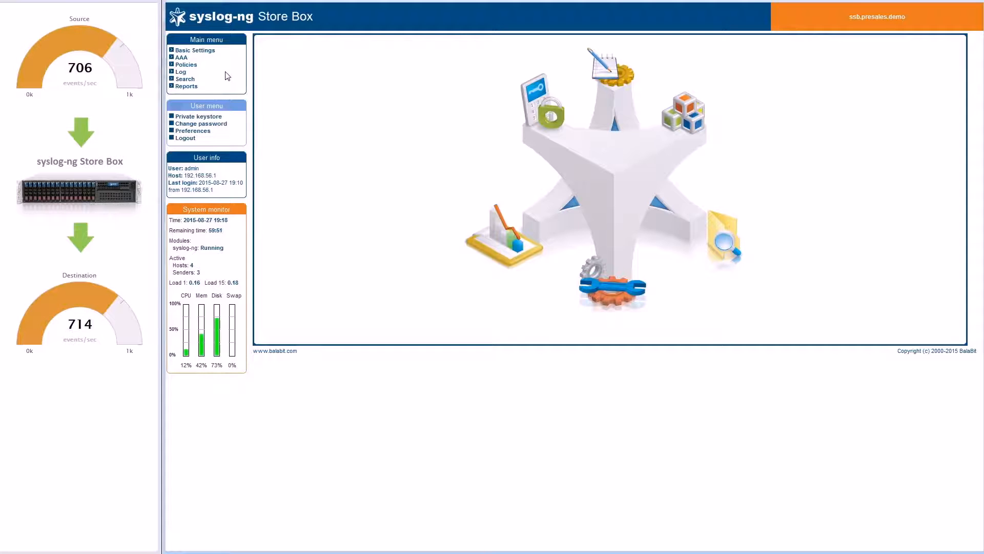
pyautogui.click(180, 71)
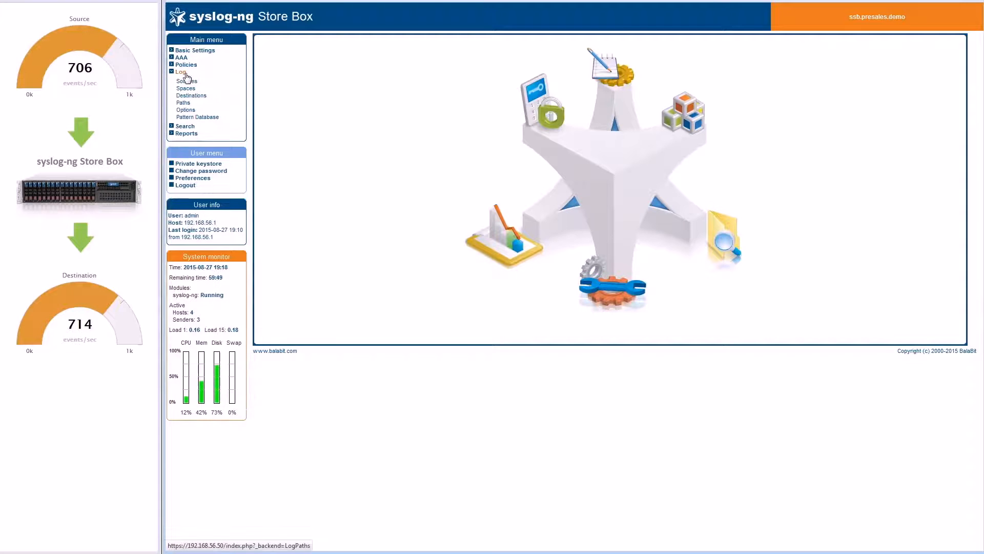
pyautogui.click(180, 71)
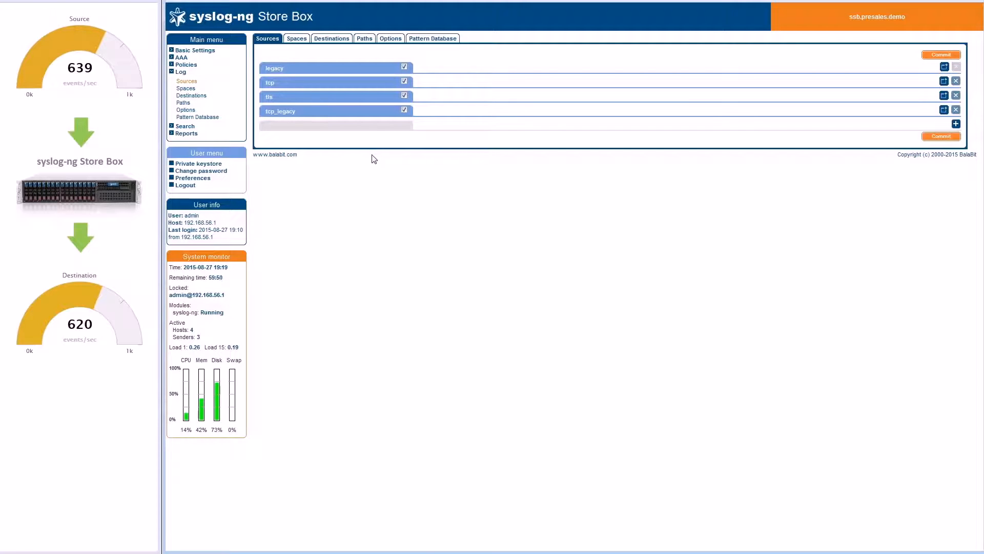
pyautogui.moveTo(201, 89)
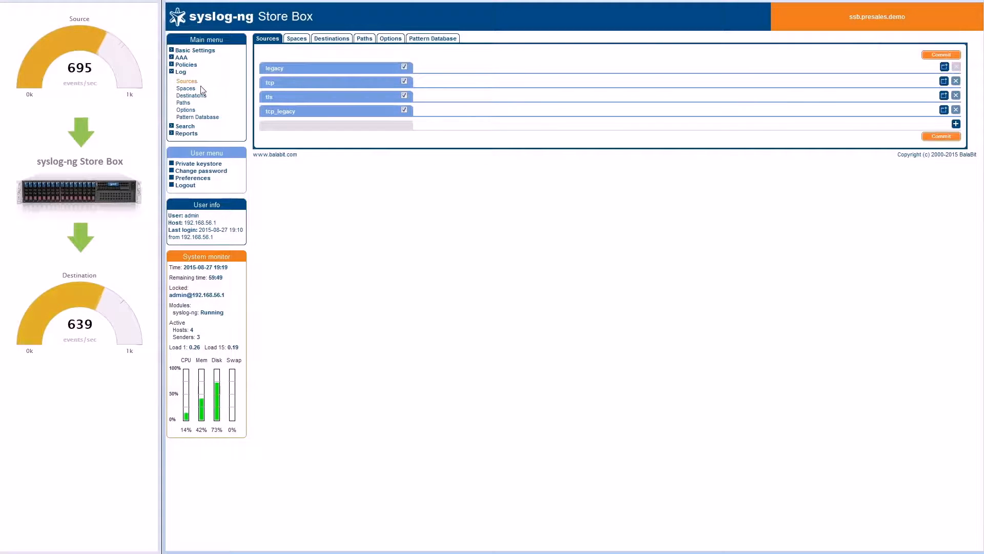
# - Show the Spaces page listing the local and storebox log spaces
pyautogui.click(186, 88)
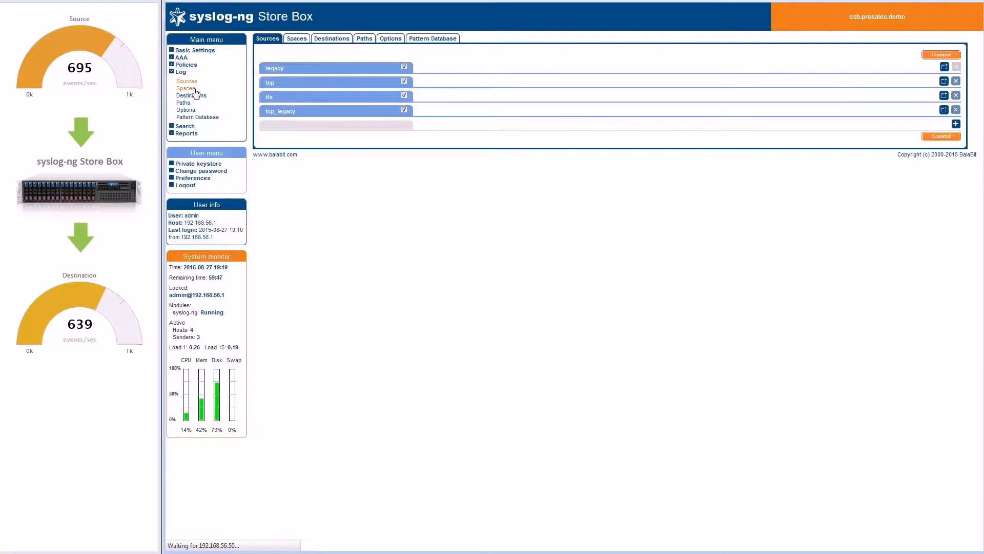
pyautogui.click(295, 38)
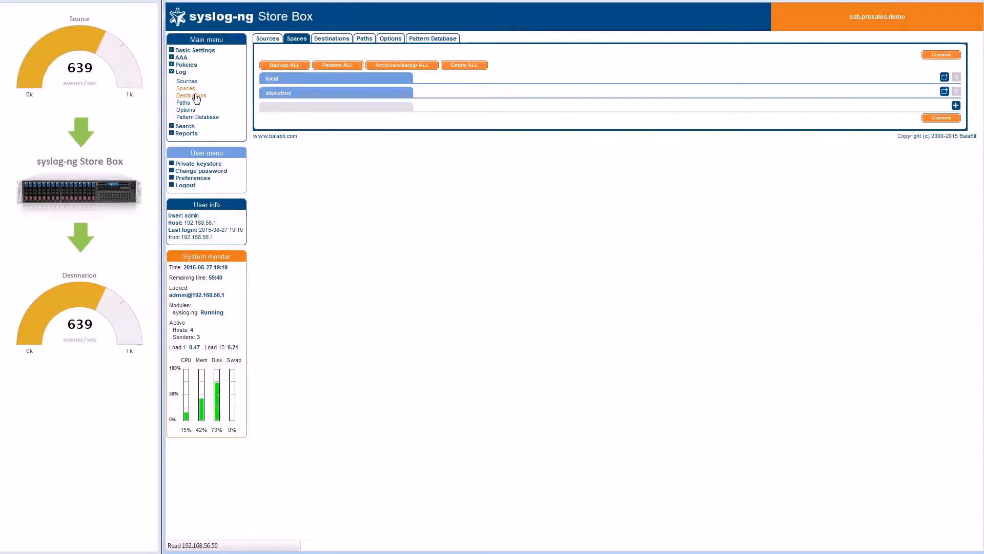
# - Review siem_destination as remote host 192.168.56.52 port 514 over UDP, then head to Paths
pyautogui.click(331, 38)
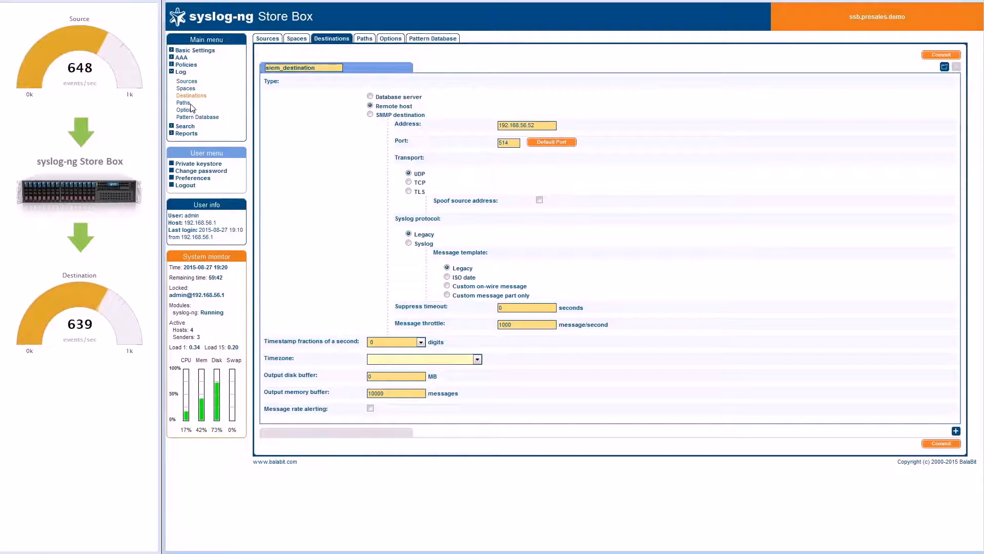
pyautogui.click(183, 102)
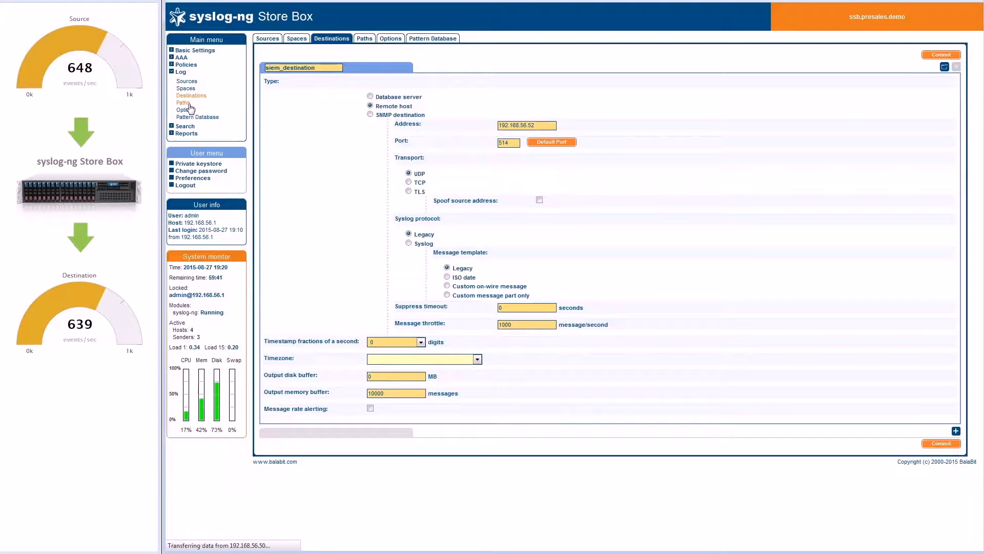
# - Show the three log paths, including legacy routed to siem_destination marked final
pyautogui.click(364, 38)
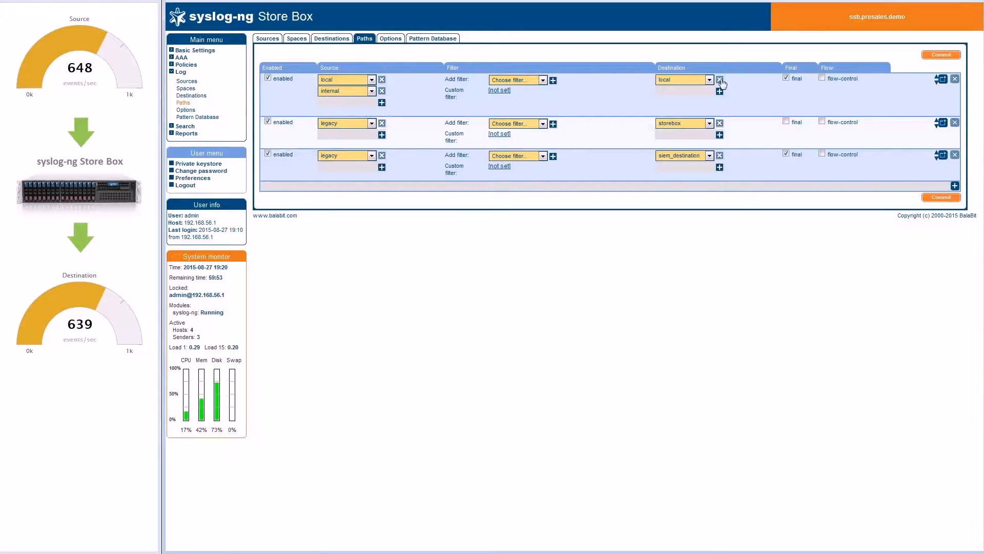
pyautogui.moveTo(559, 165)
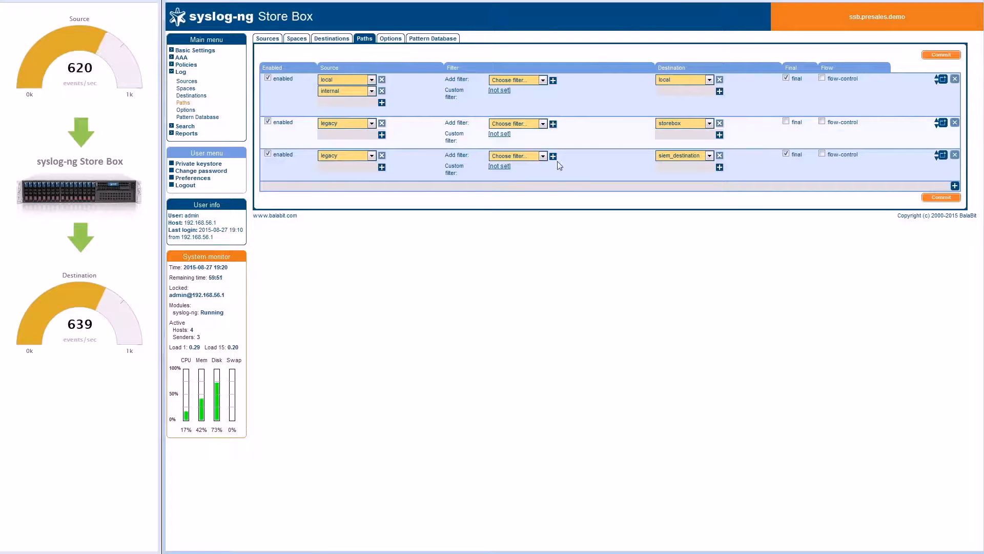
pyautogui.moveTo(394, 144)
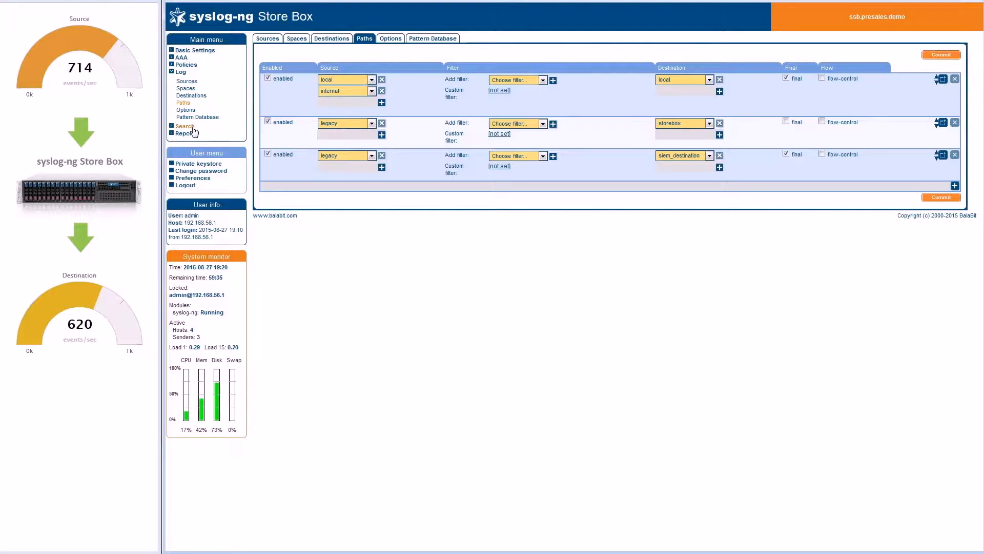
# - Show the storebox log space search with about 279,044 messages and apache2 entries
pyautogui.click(184, 126)
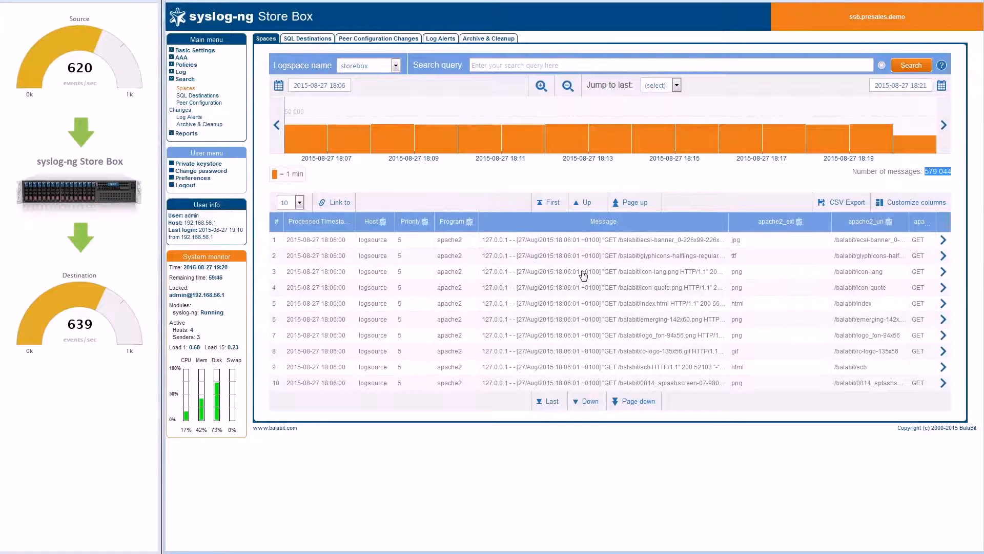
pyautogui.moveTo(555, 267)
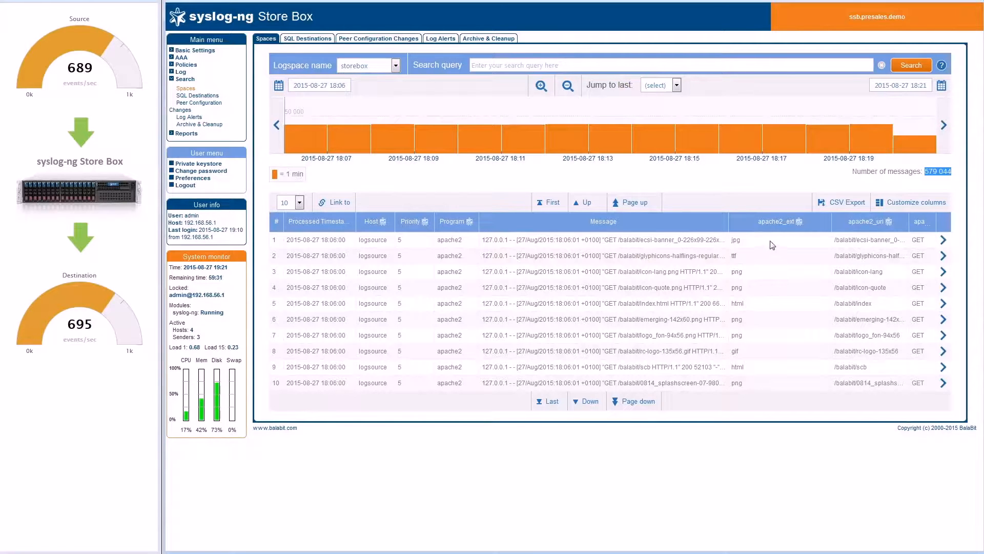
pyautogui.moveTo(795, 233)
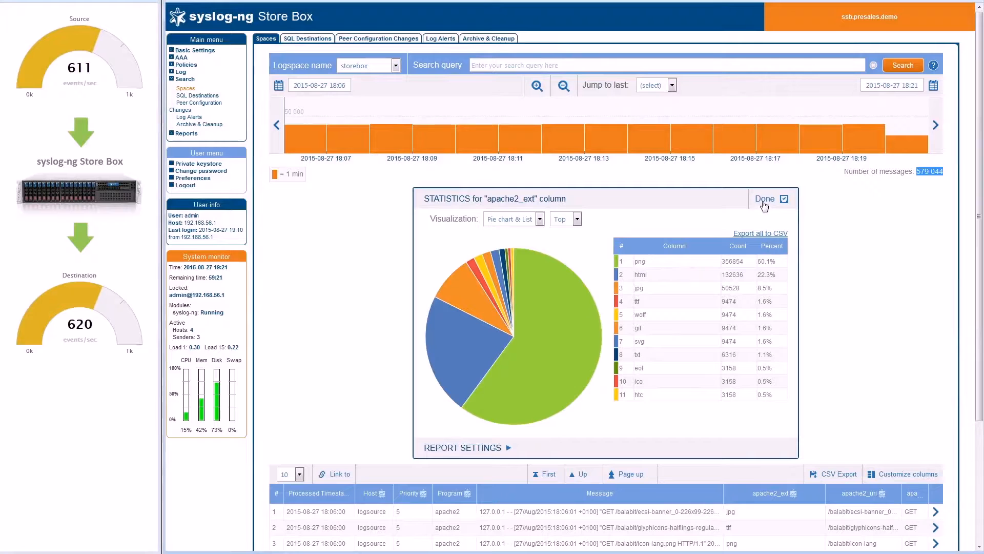
pyautogui.click(764, 198)
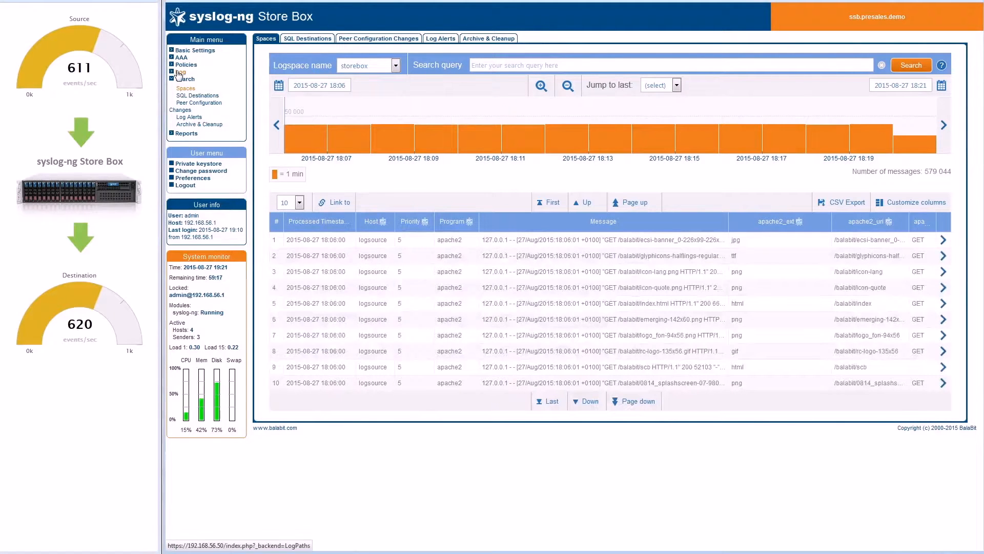
# - Return to the Paths page and bring up the Add filter choices on the siem_destination path
pyautogui.click(181, 72)
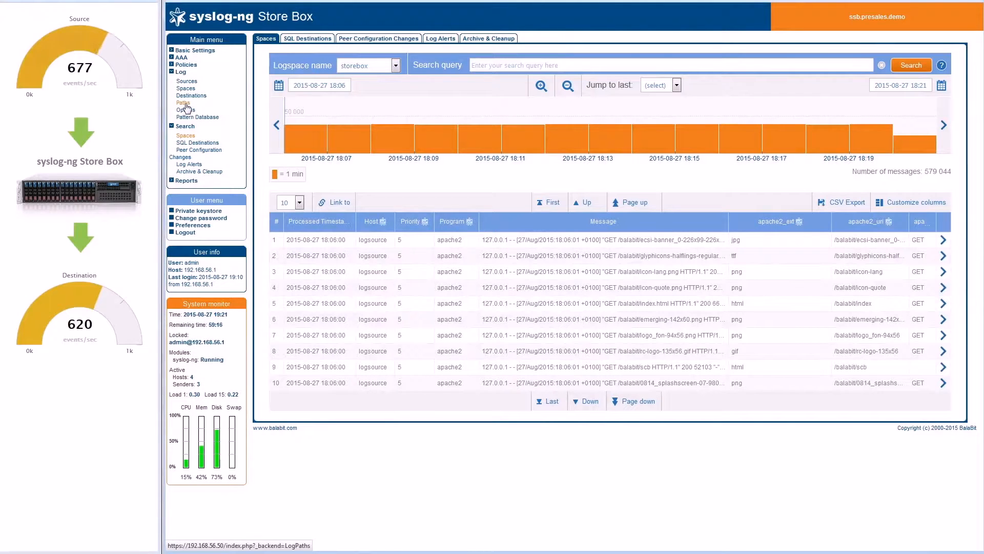
pyautogui.click(182, 103)
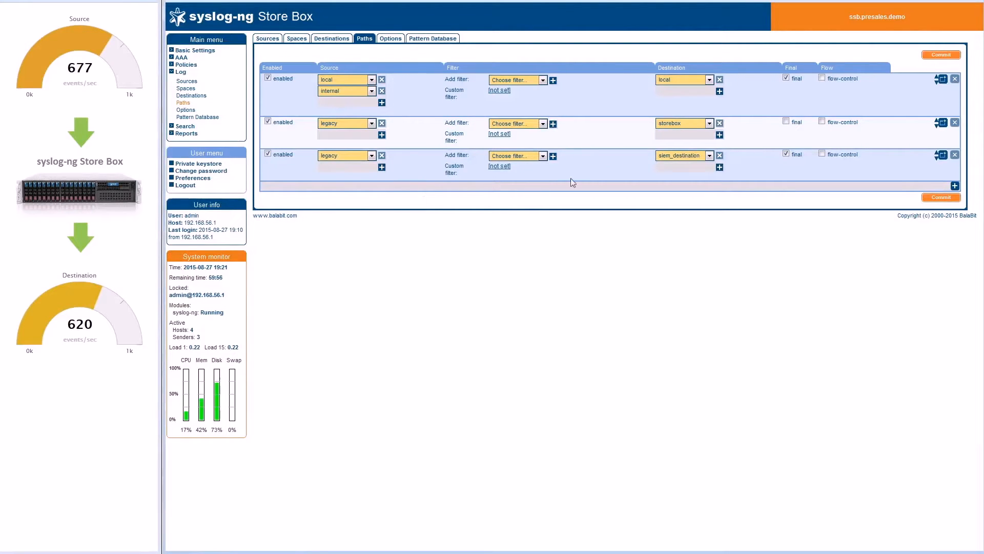
pyautogui.moveTo(639, 159)
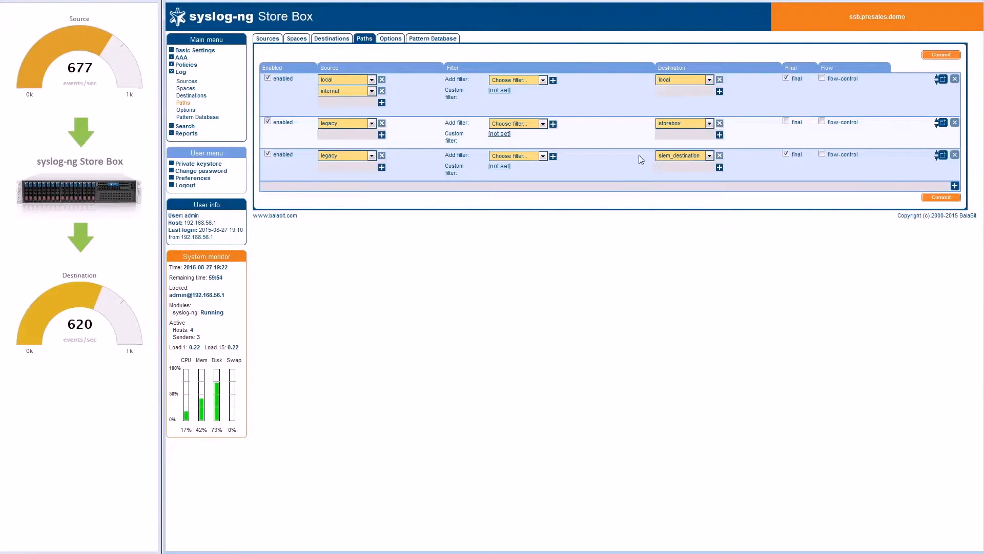
pyautogui.moveTo(591, 163)
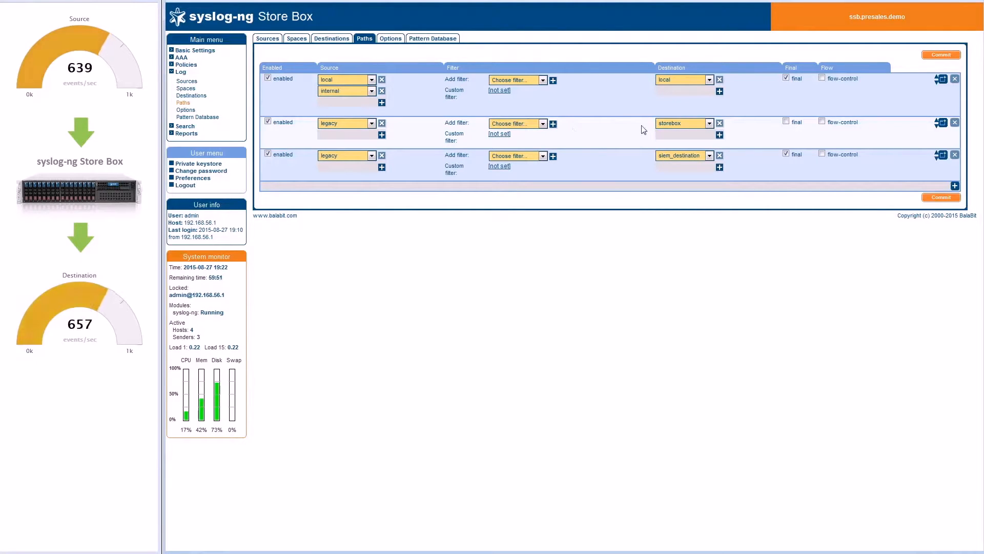
pyautogui.moveTo(622, 135)
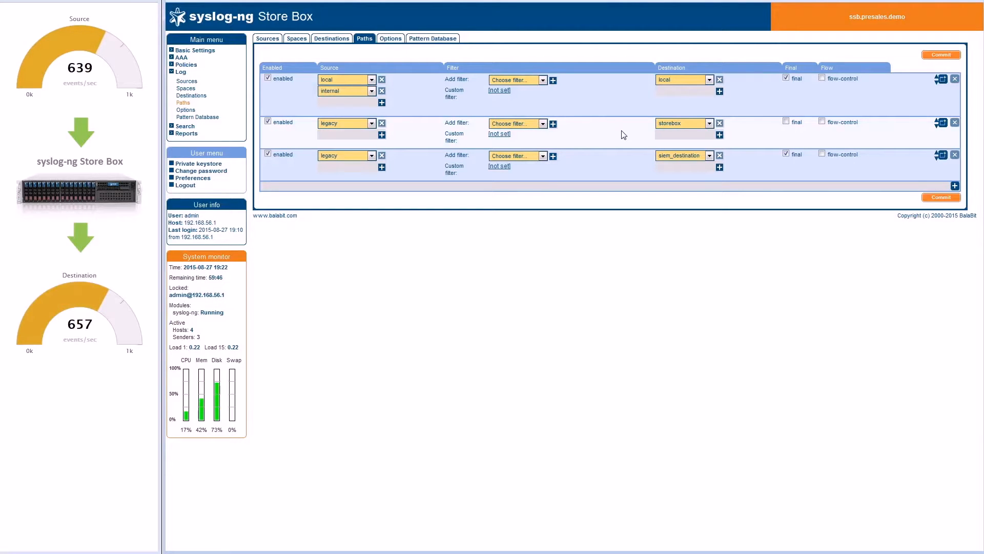
pyautogui.click(543, 156)
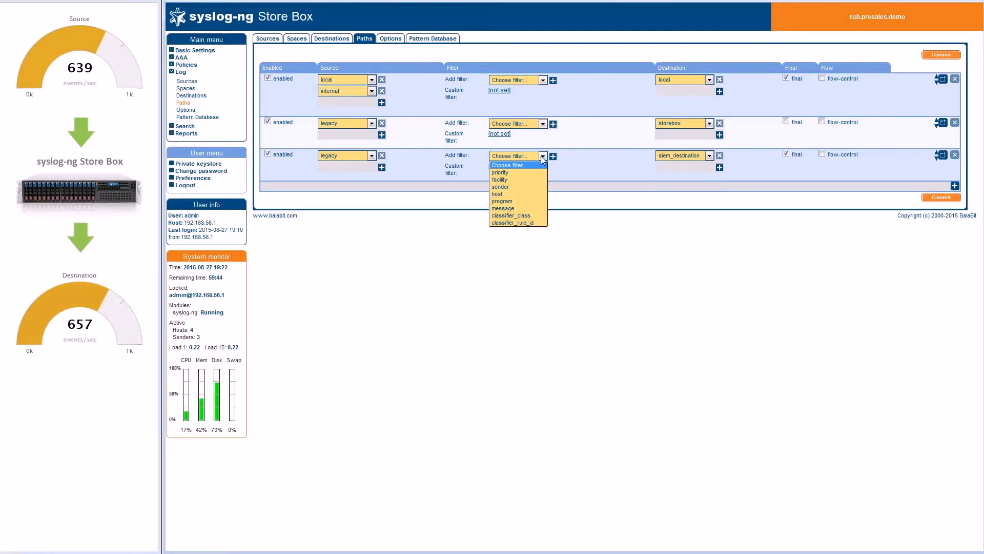
# - Add a message filter to the siem_destination path and set its operator to 'is not'
pyautogui.click(504, 209)
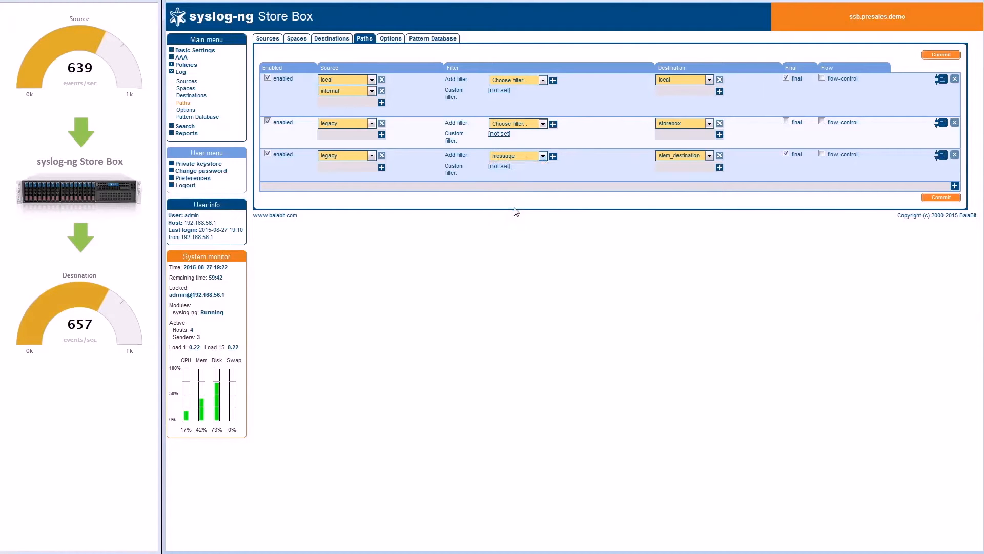
pyautogui.click(515, 156)
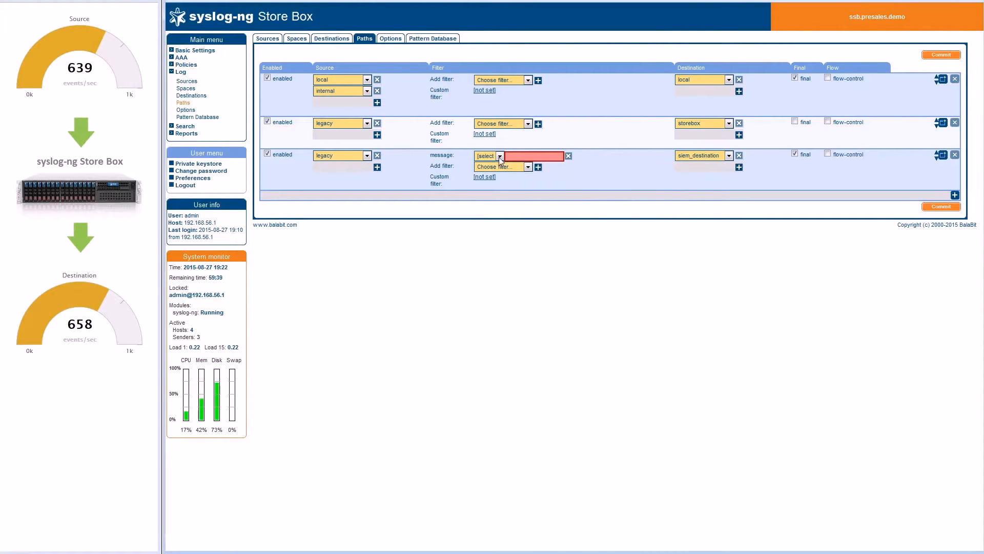
pyautogui.click(499, 155)
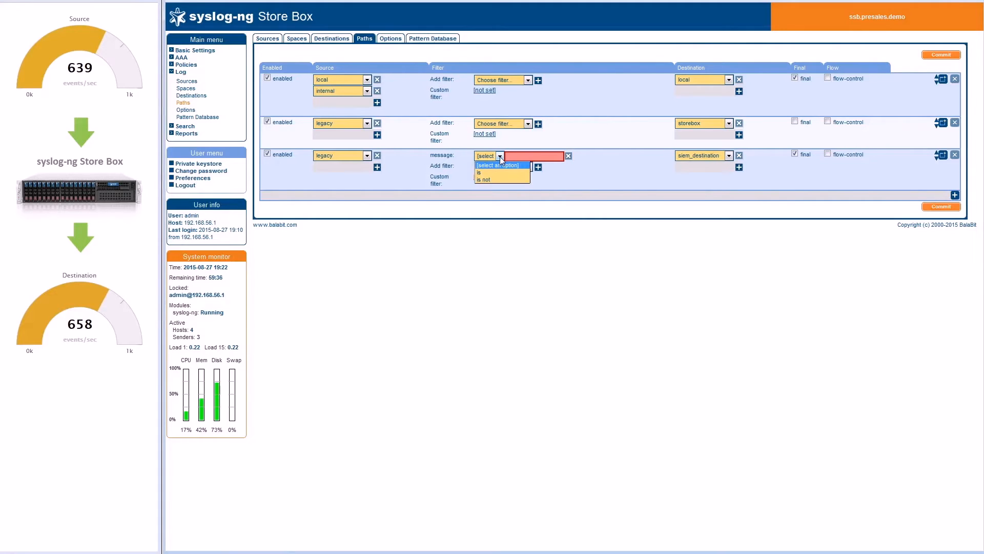
pyautogui.moveTo(496, 172)
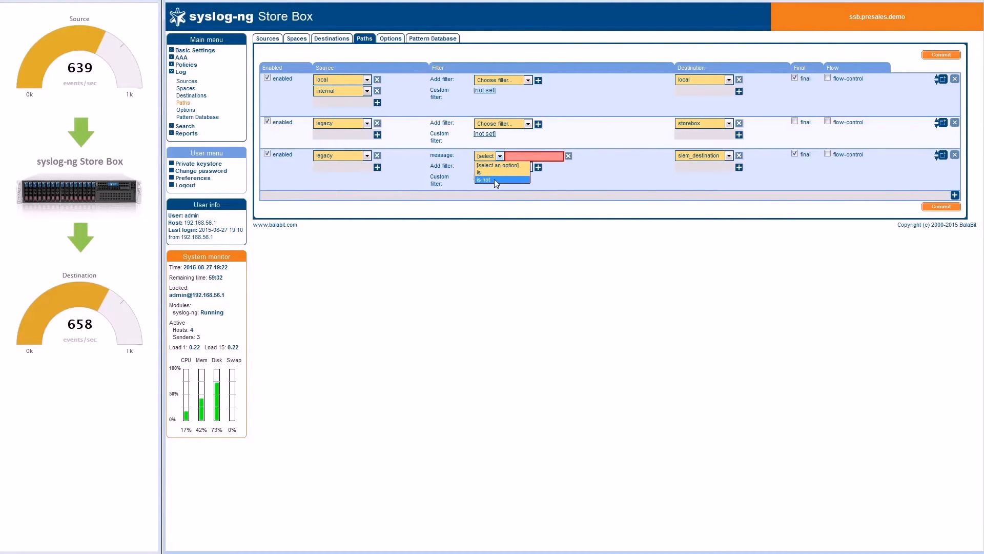
pyautogui.click(483, 181)
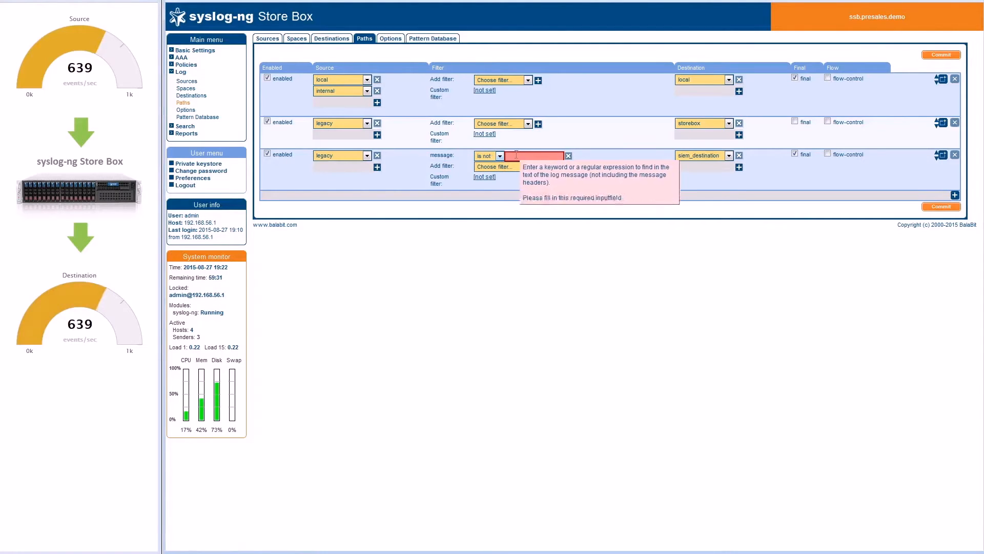